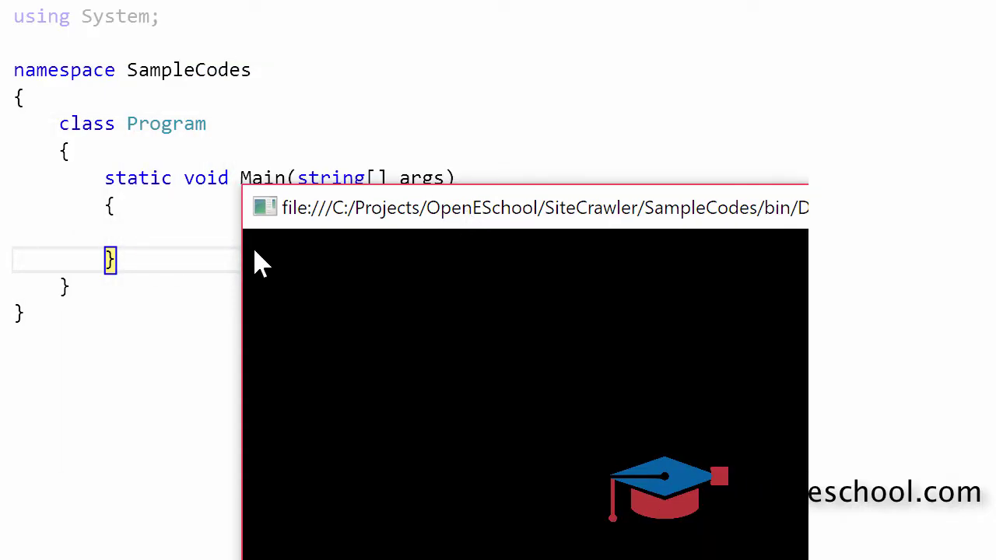
pyautogui.moveTo(281, 296)
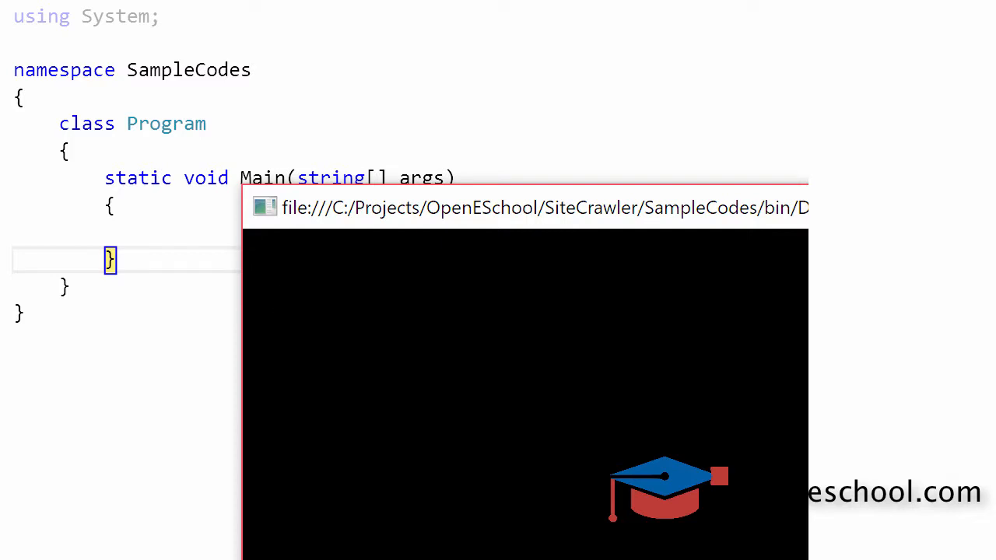
# Write Console.WriteLine("Hello World"); in Main and start a new line below.
pyautogui.write('Console.WriteLine("H')
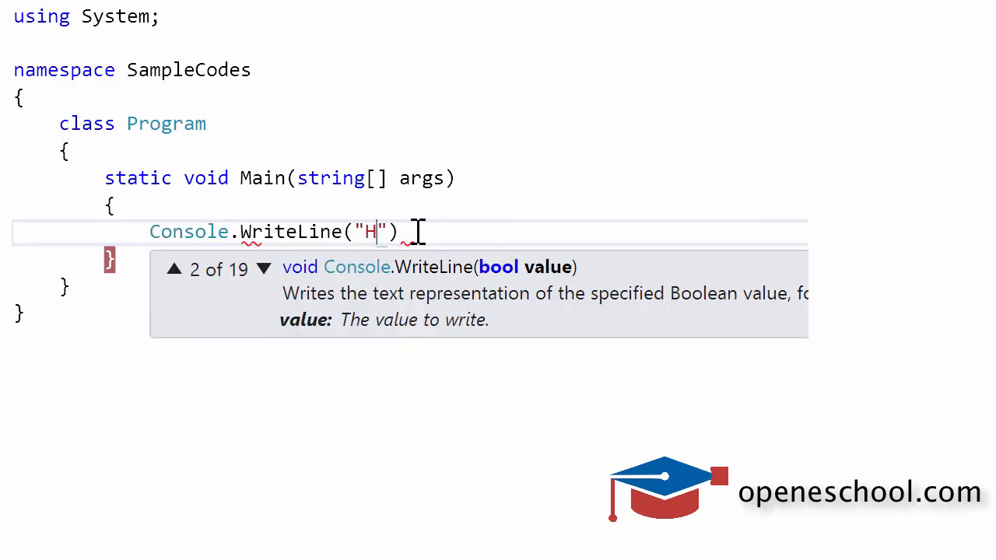
pyautogui.write('ello W')
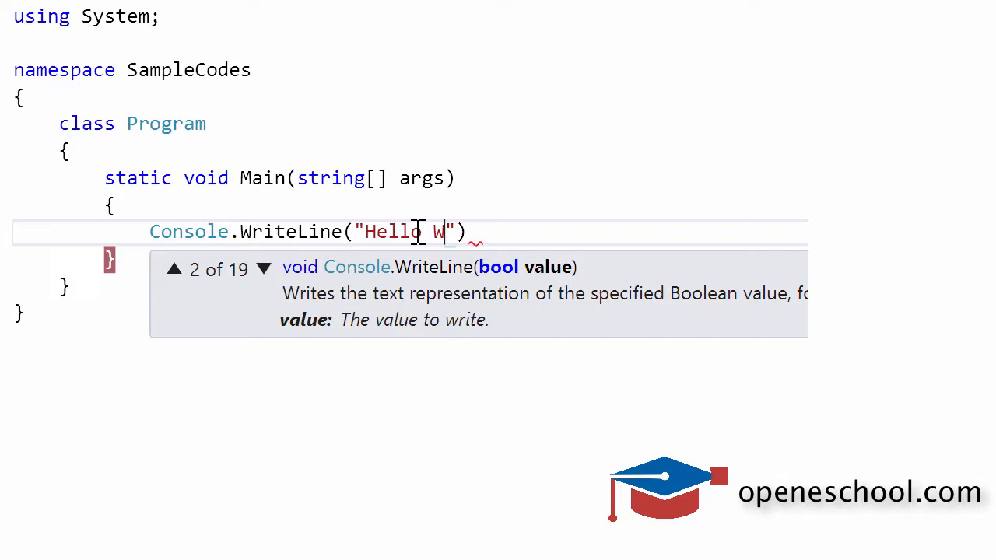
pyautogui.write('orld);')
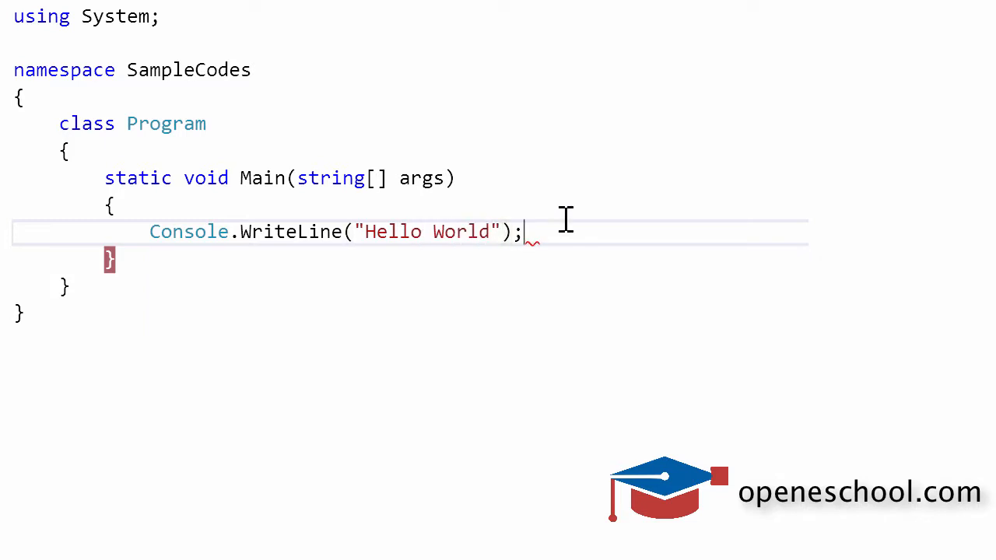
pyautogui.press('Enter')
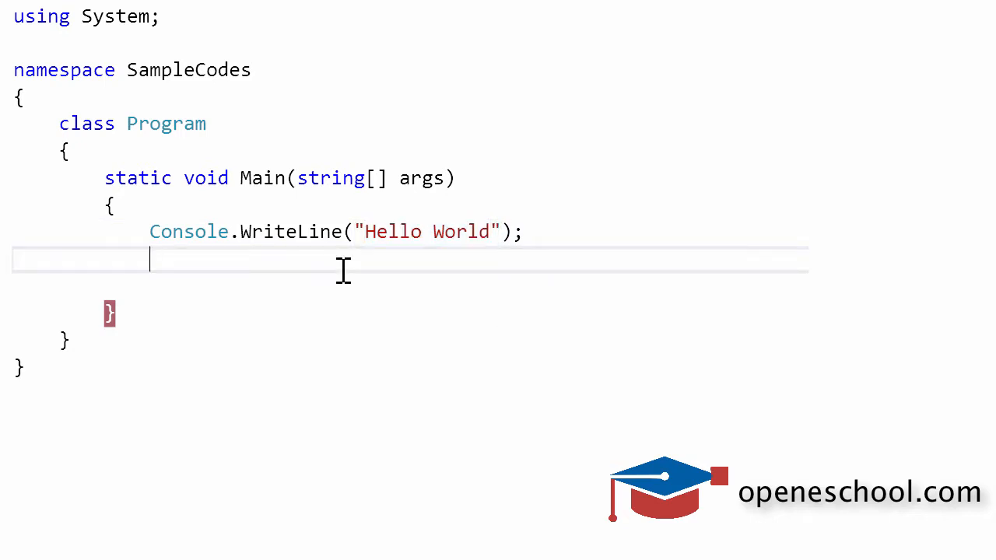
# Add Console.CursorSize = 100; below the WriteLine line, using IntelliSense for CursorSize.
pyautogui.write('Cn')
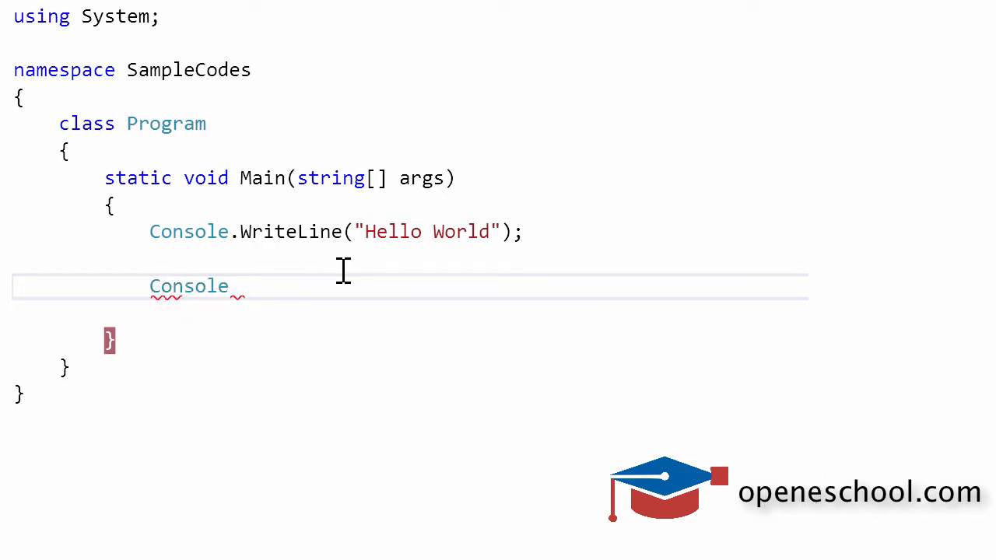
pyautogui.write('.cur')
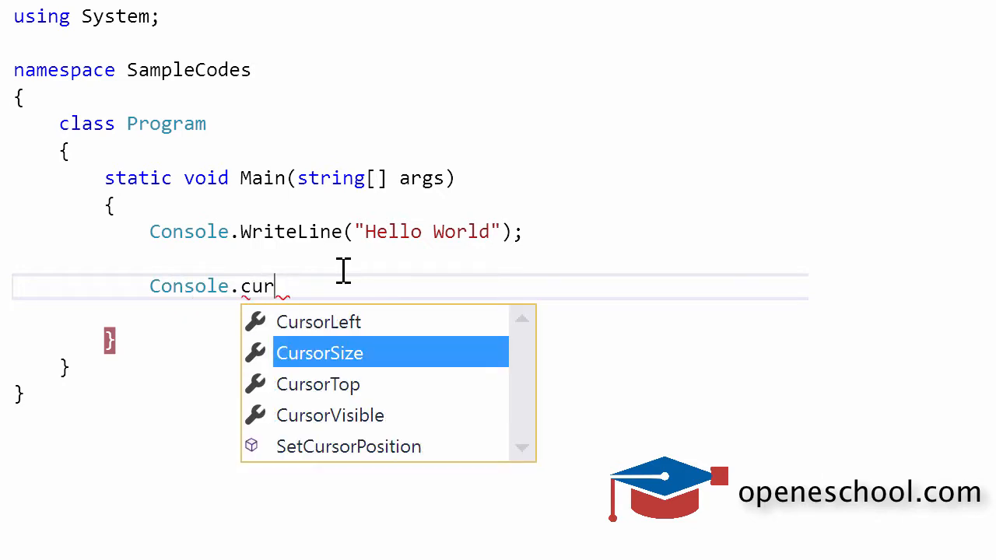
pyautogui.press('Tab')
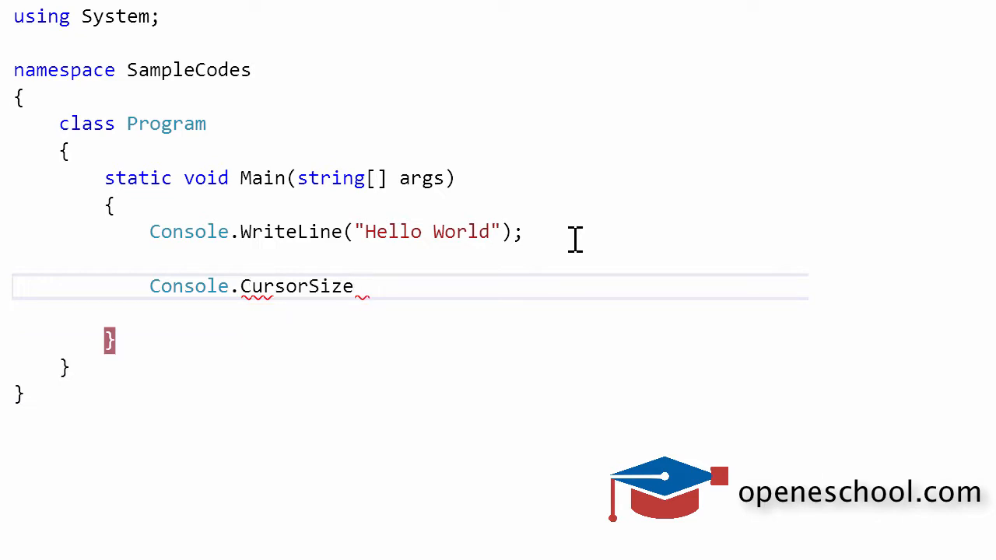
pyautogui.write('= 100')
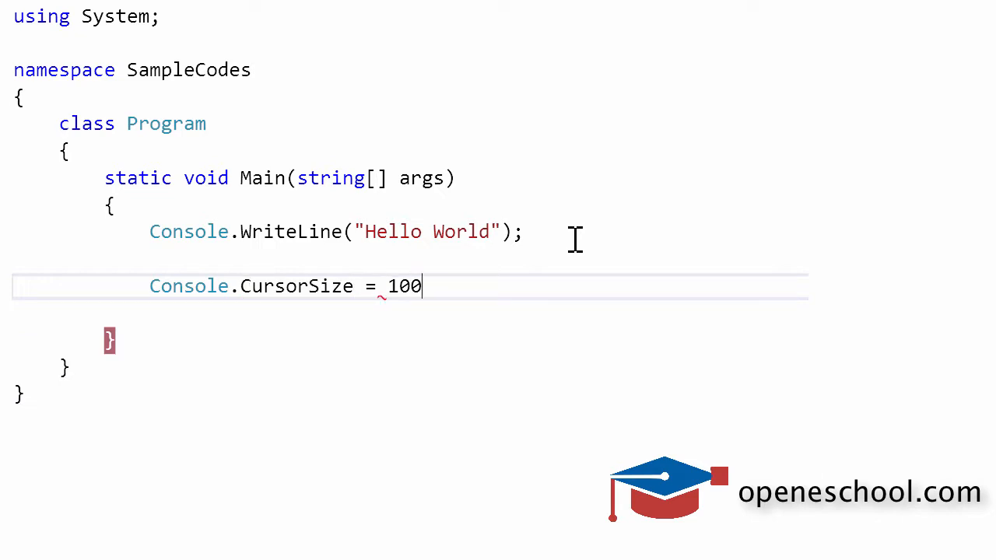
pyautogui.write(';')
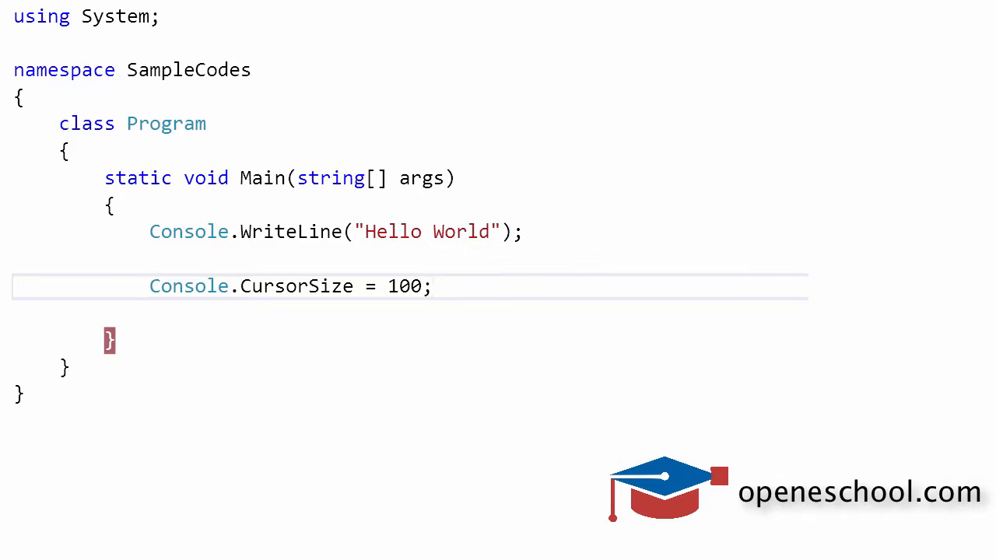
# Run the program in debug mode and view the Hello World console output.
pyautogui.moveTo(149, 286); pyautogui.dragTo(432, 286)
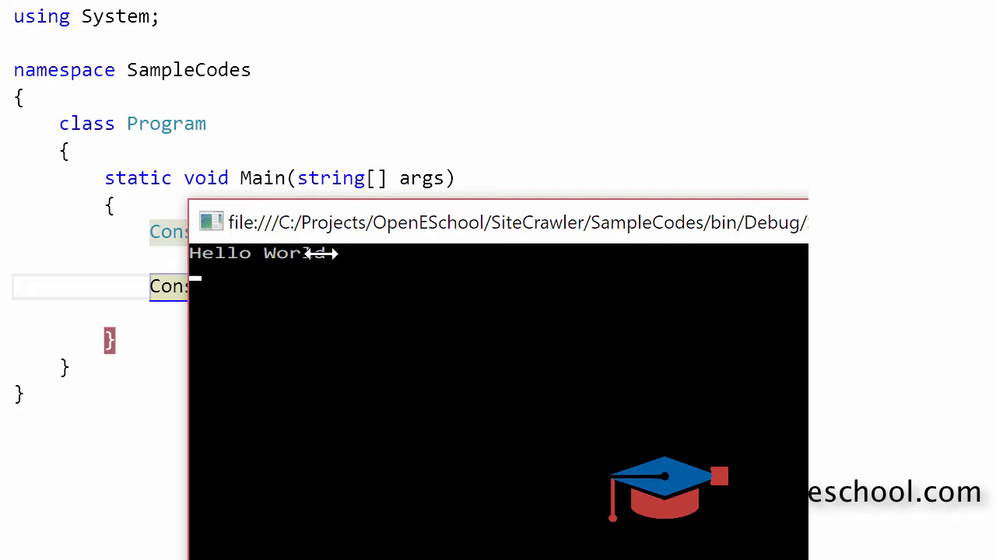
pyautogui.moveTo(204, 285)
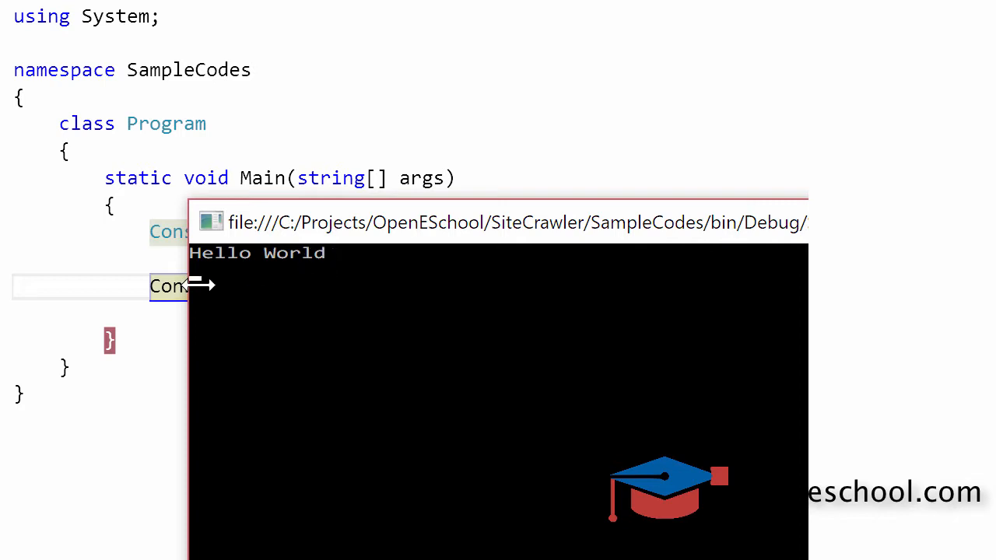